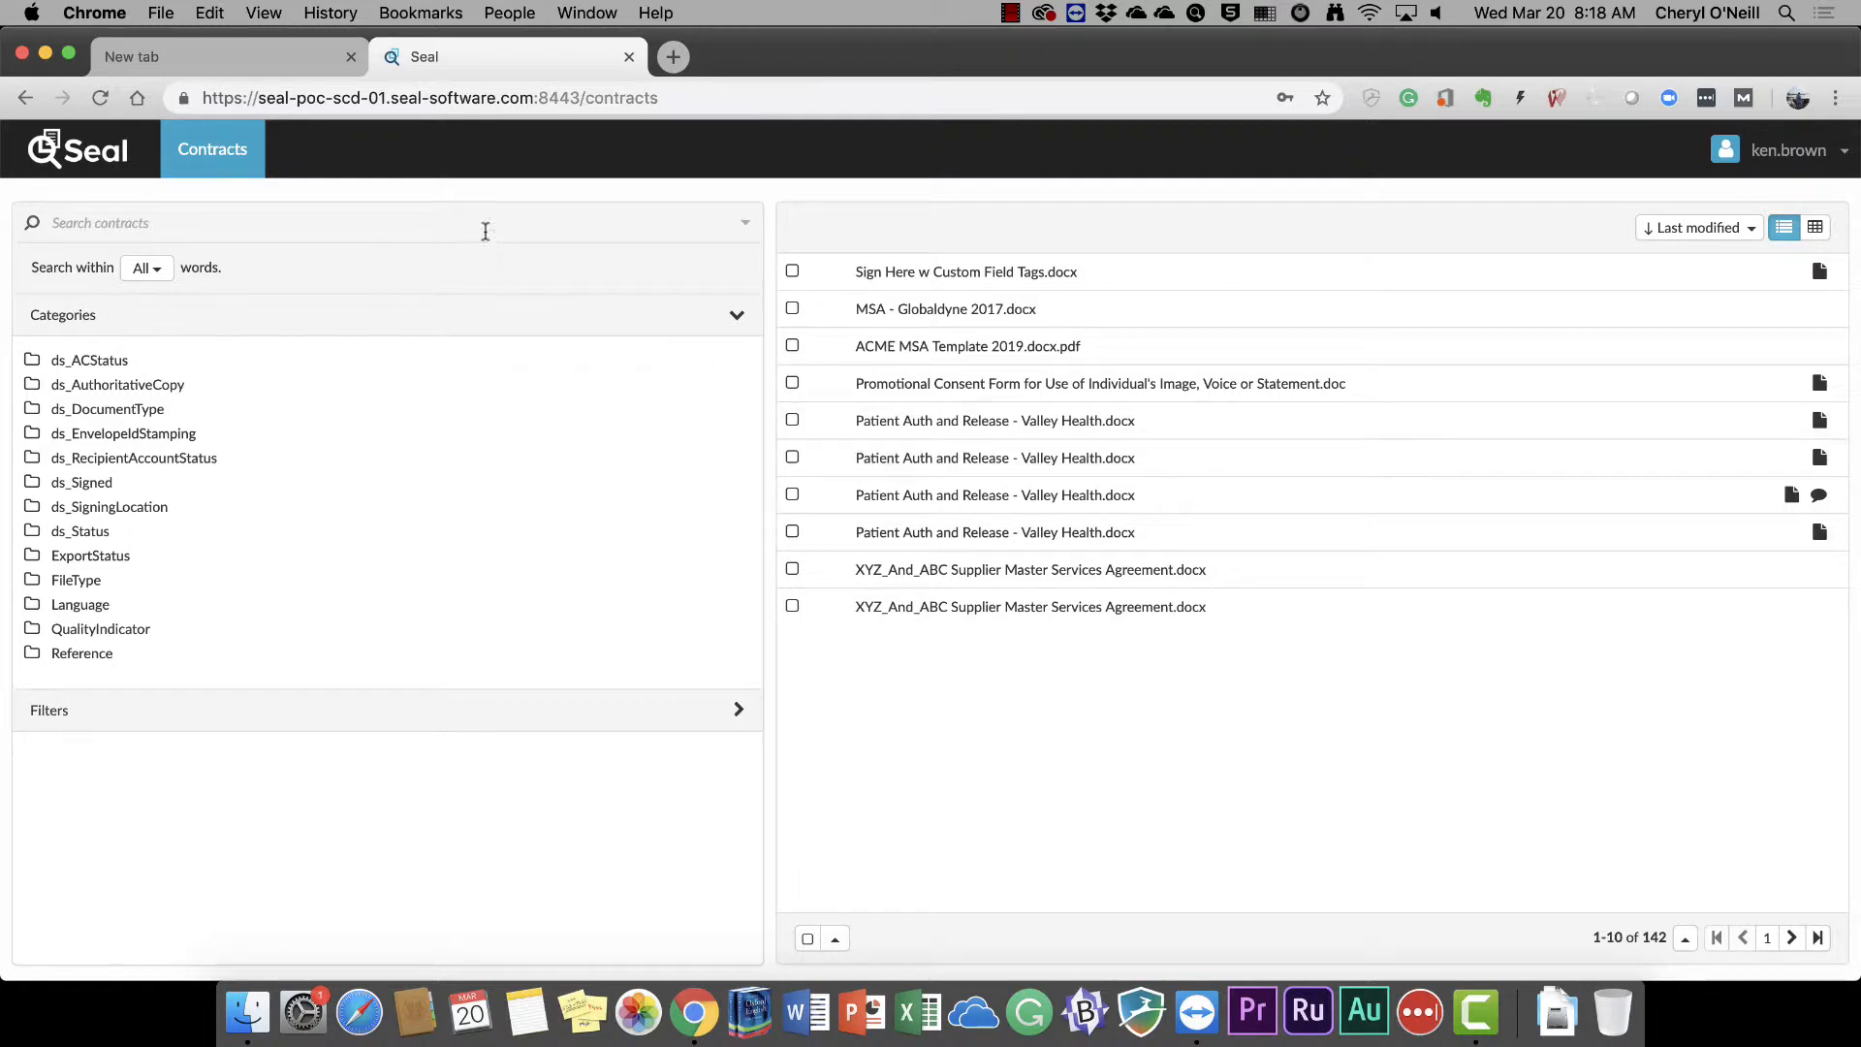
pyautogui.moveTo(466, 218)
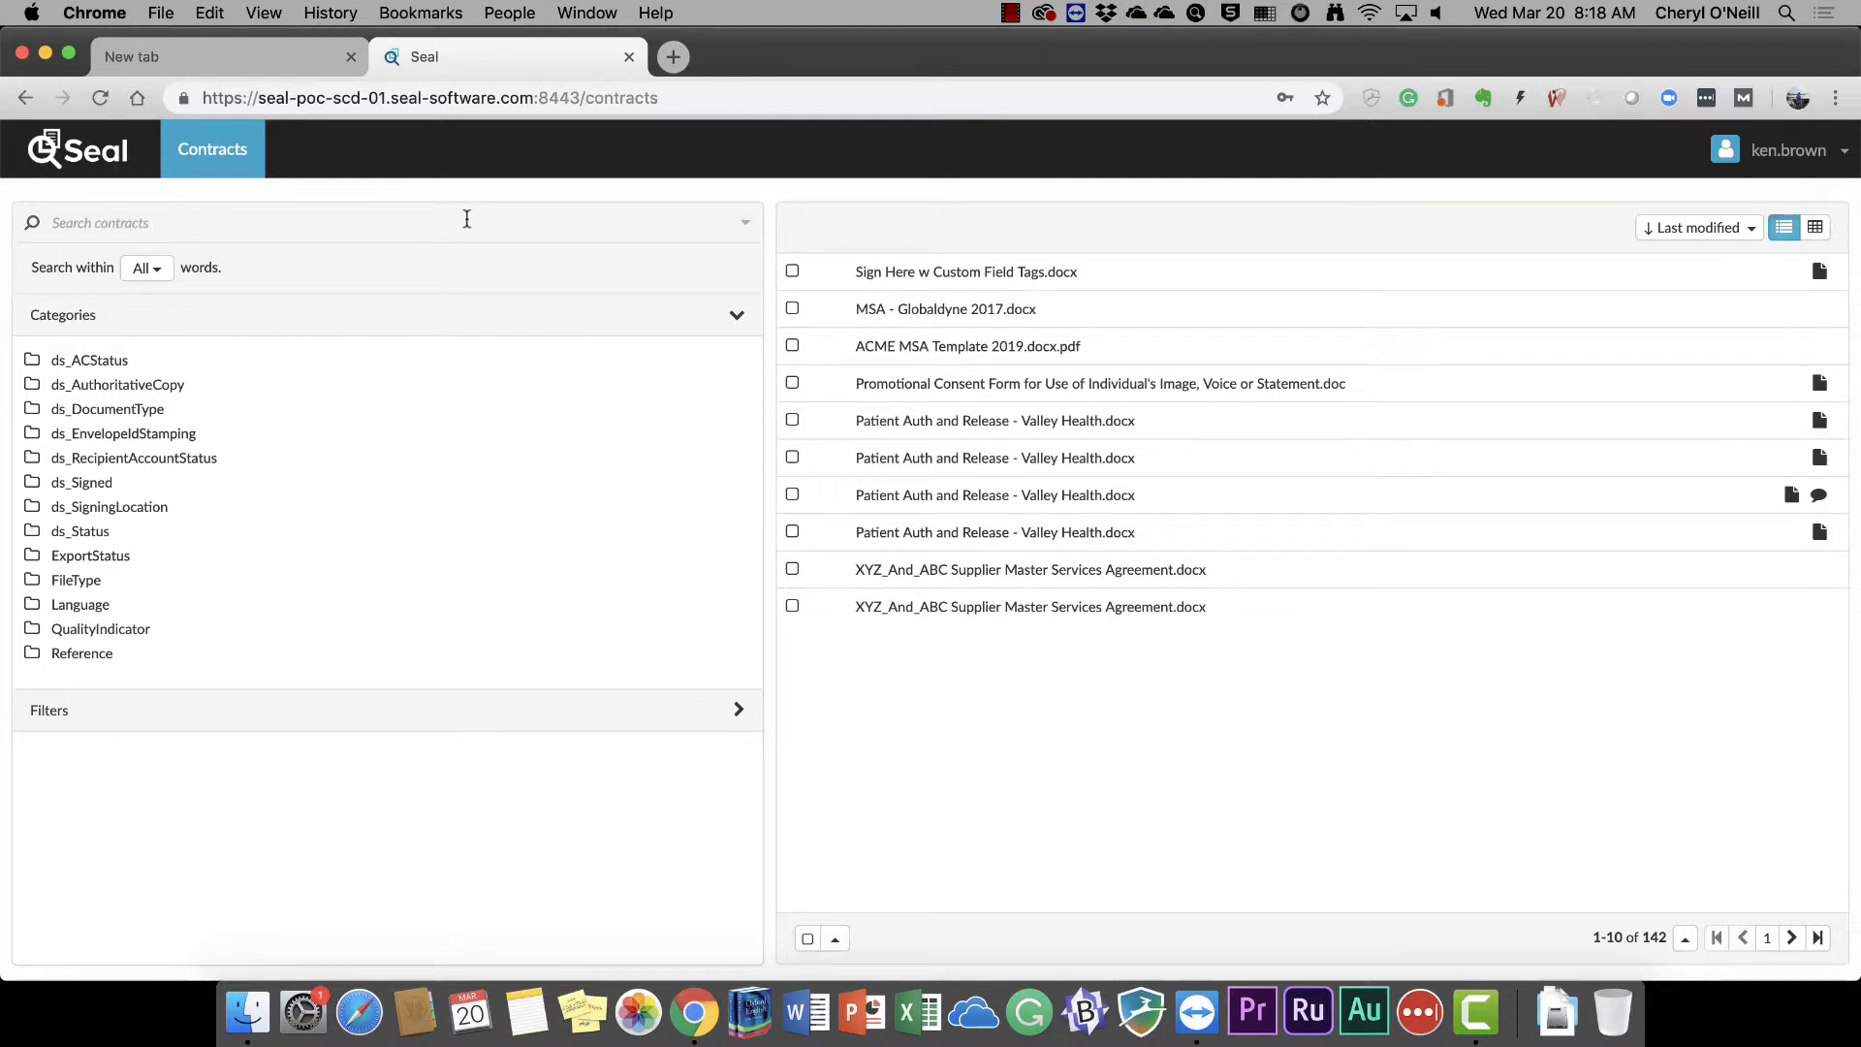
# Search the contracts for 'Delaware' to narrow the list to 32 results
pyautogui.write('Delw')
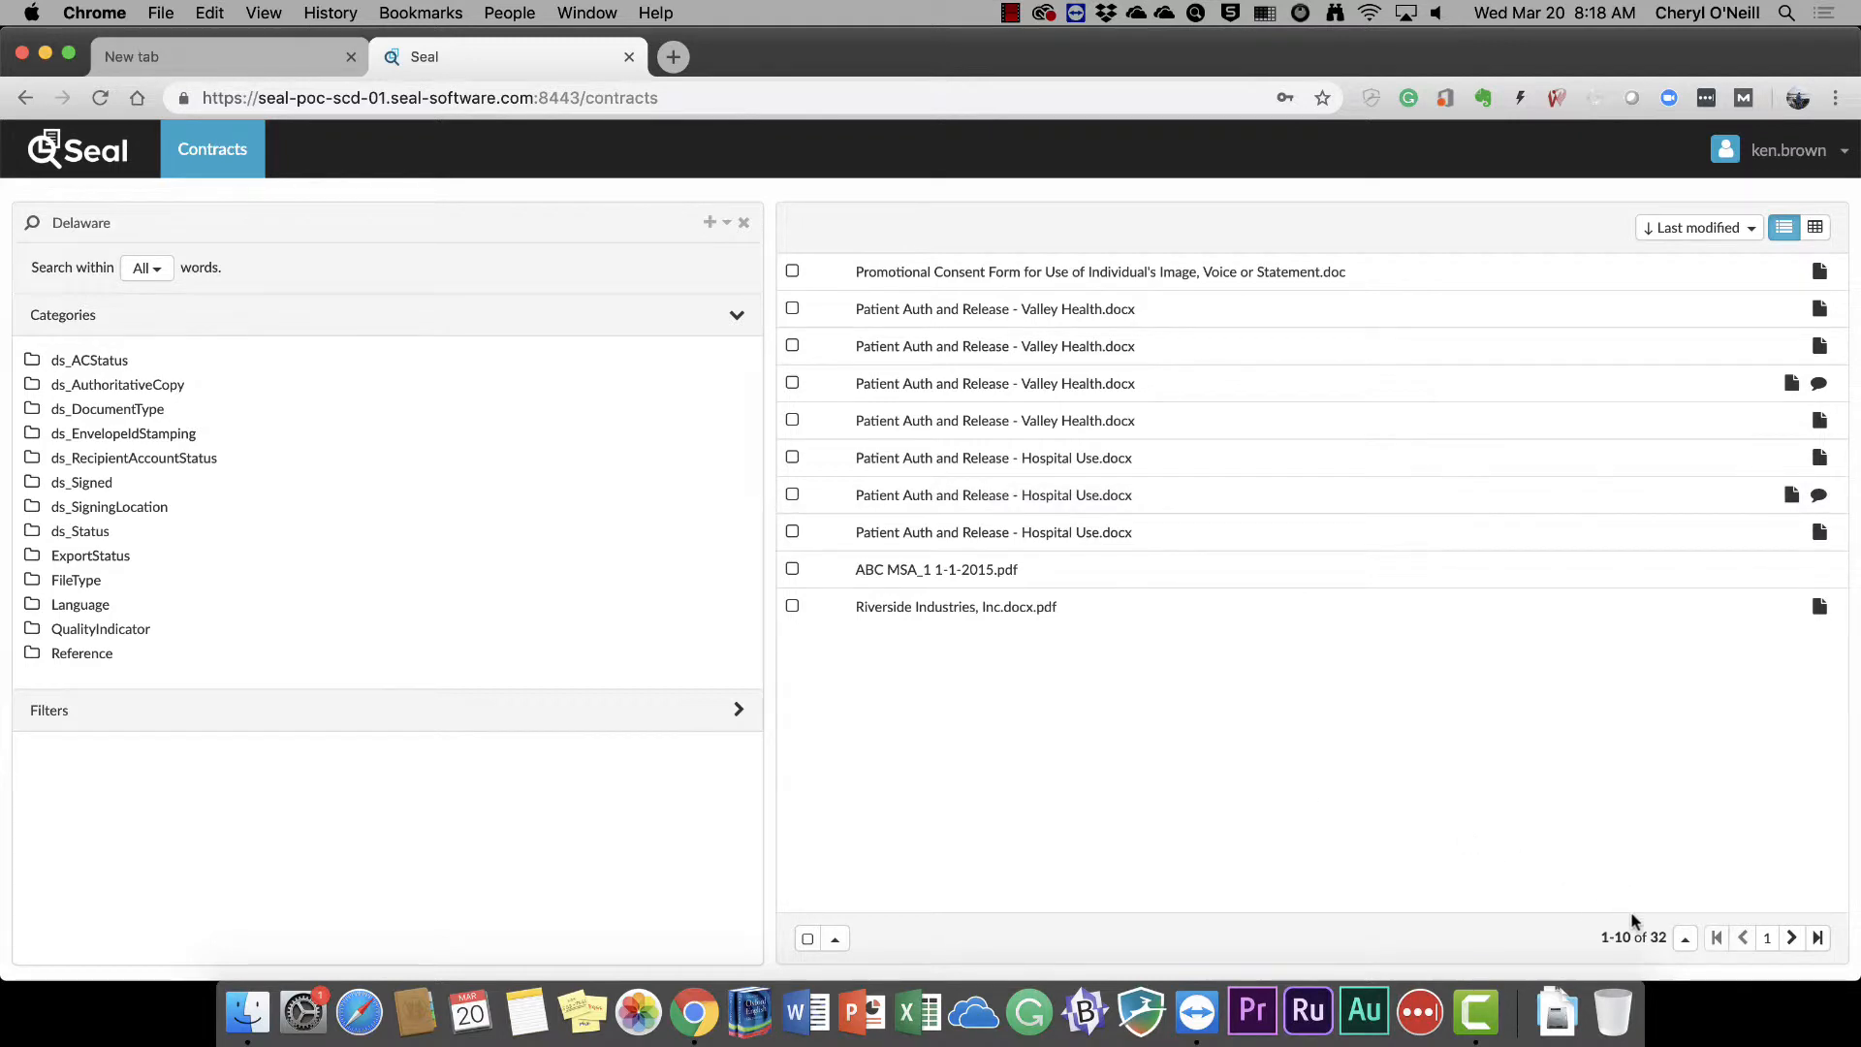
pyautogui.moveTo(1535, 881)
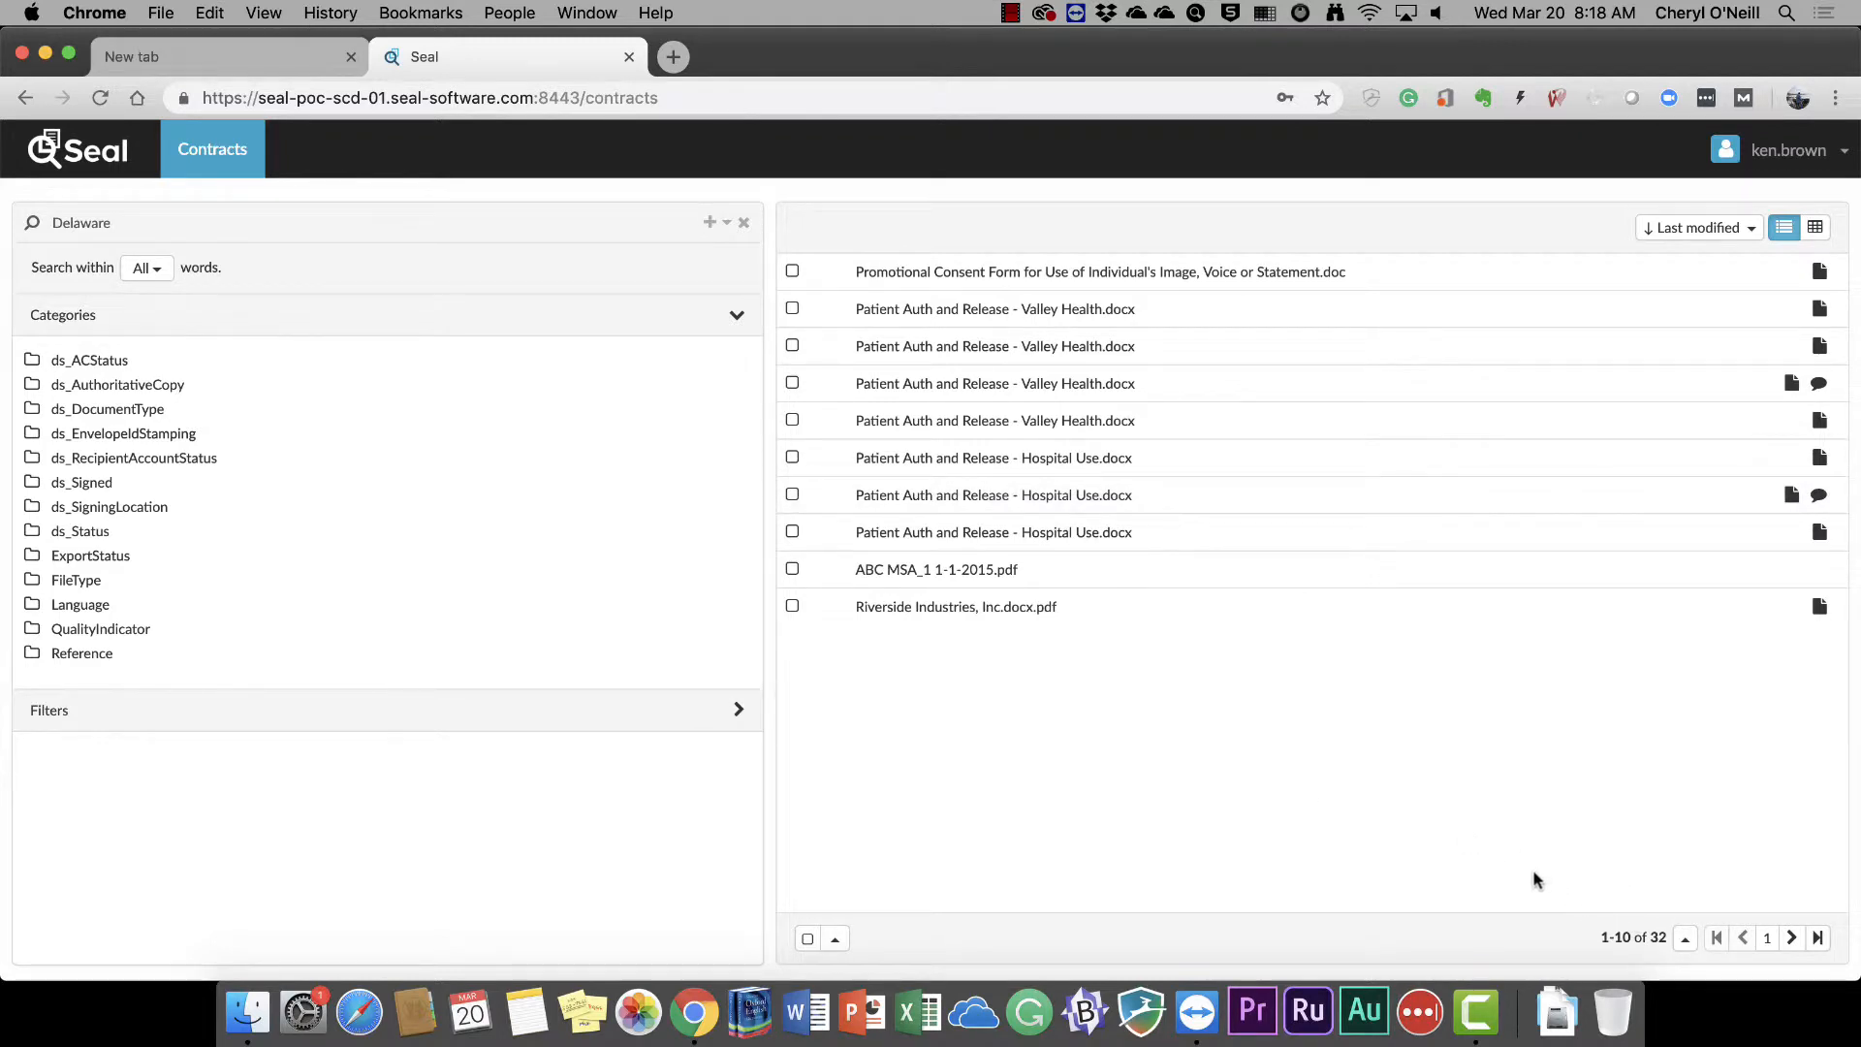
# Open ABC MSA_1 1-1-2015.pdf from the Delaware results, then close its details pane
pyautogui.click(936, 569)
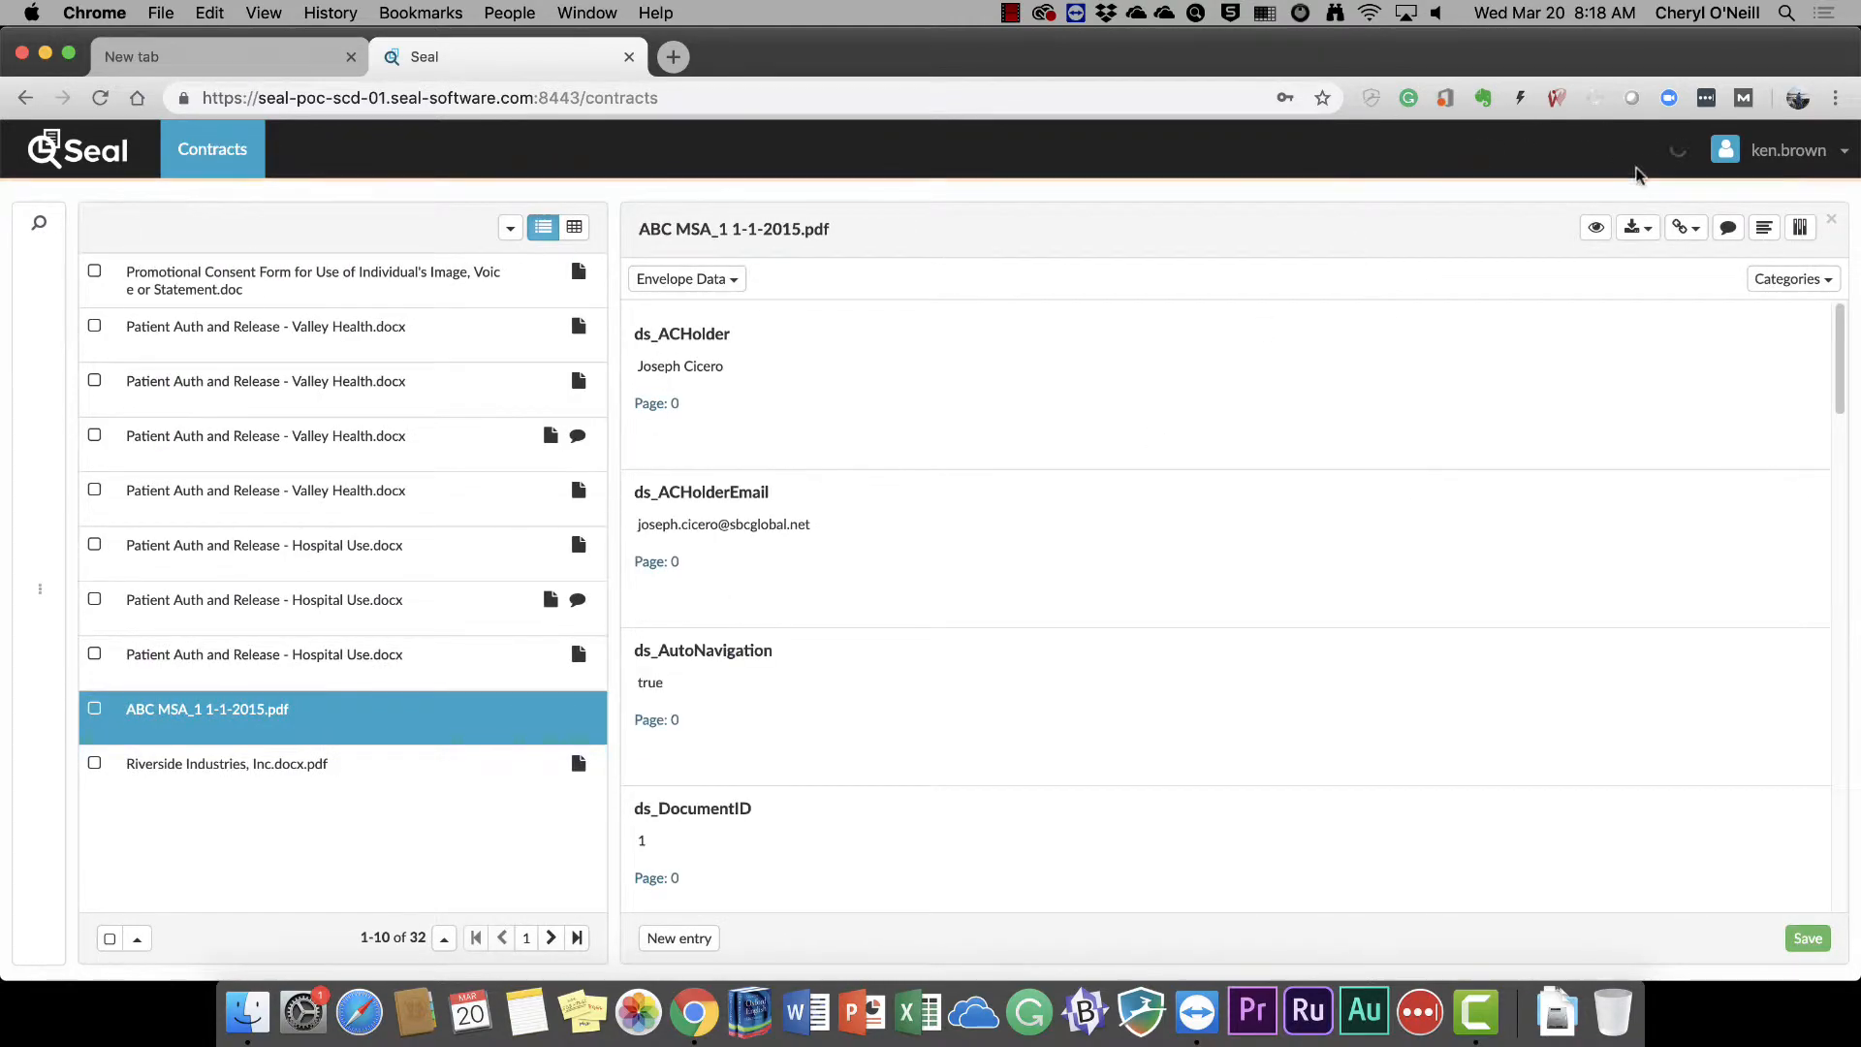
pyautogui.click(1595, 227)
pyautogui.write('"')
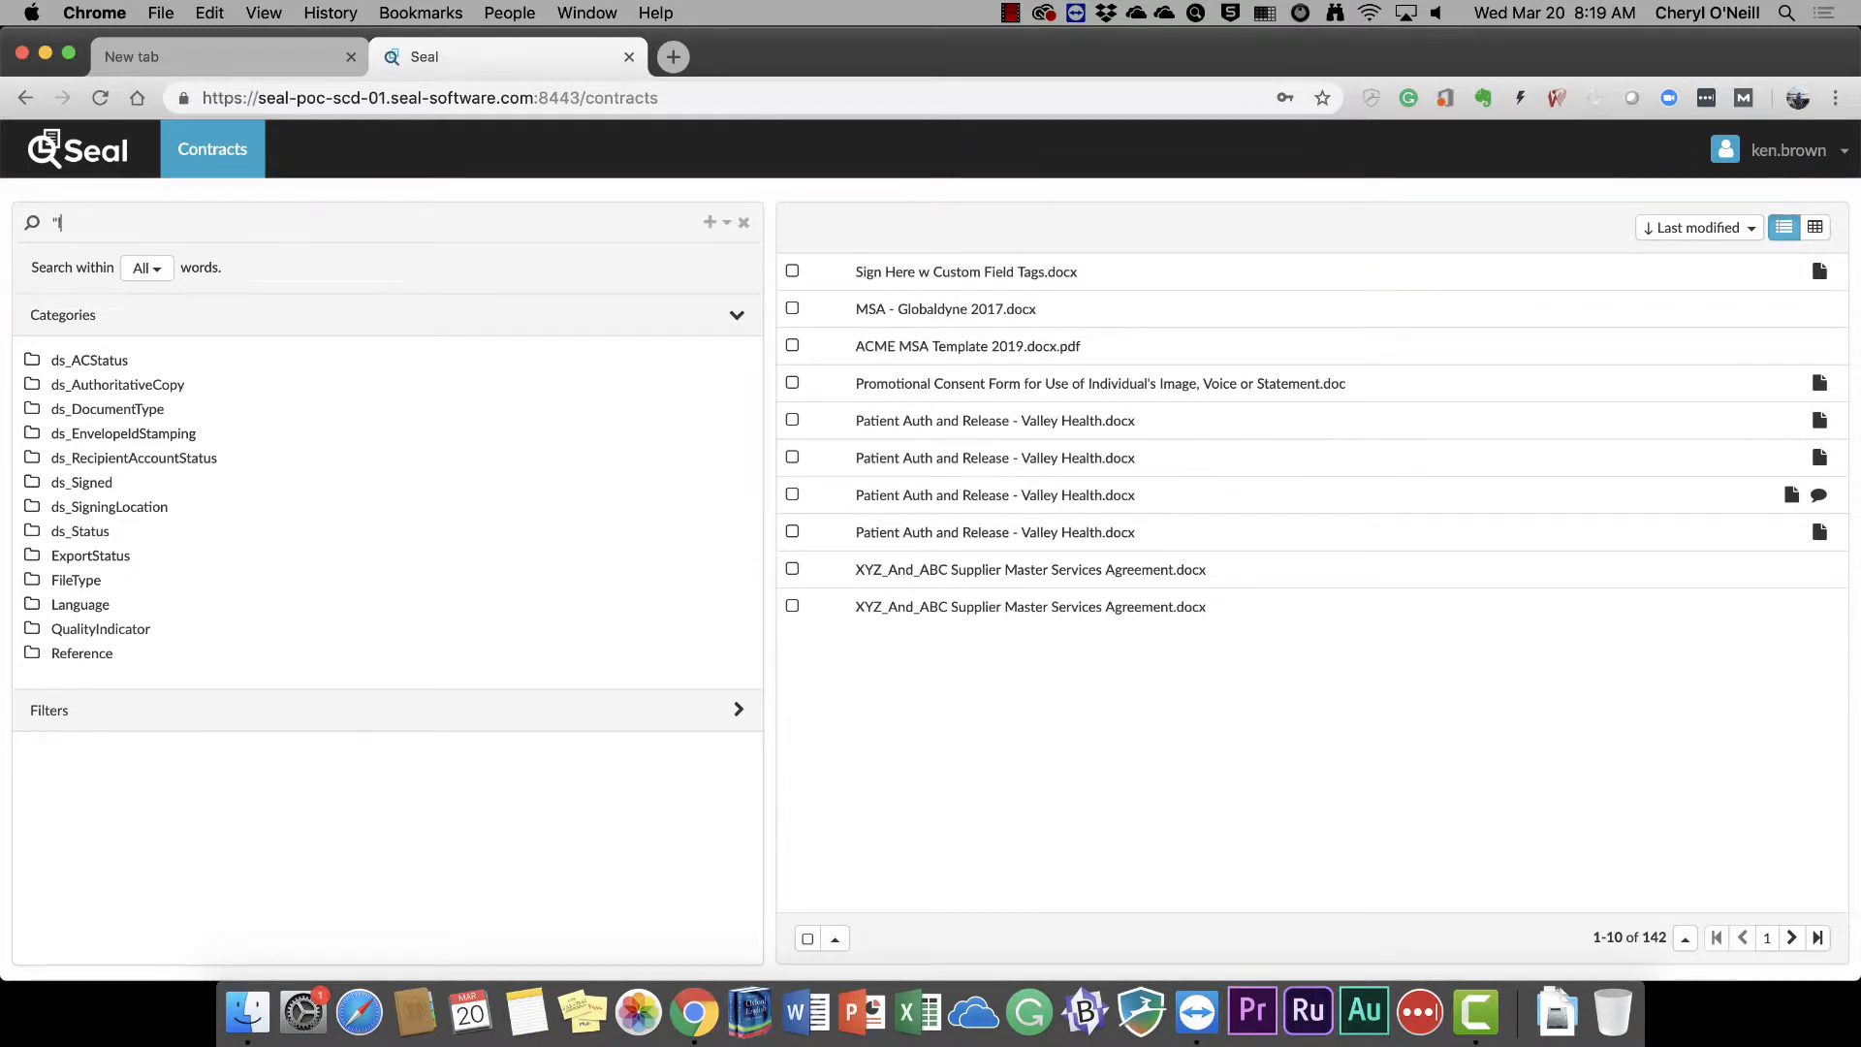
# Search 'limited liability' and open T3tiger.docx.pdf with its document text shown
pyautogui.write('limited liability"')
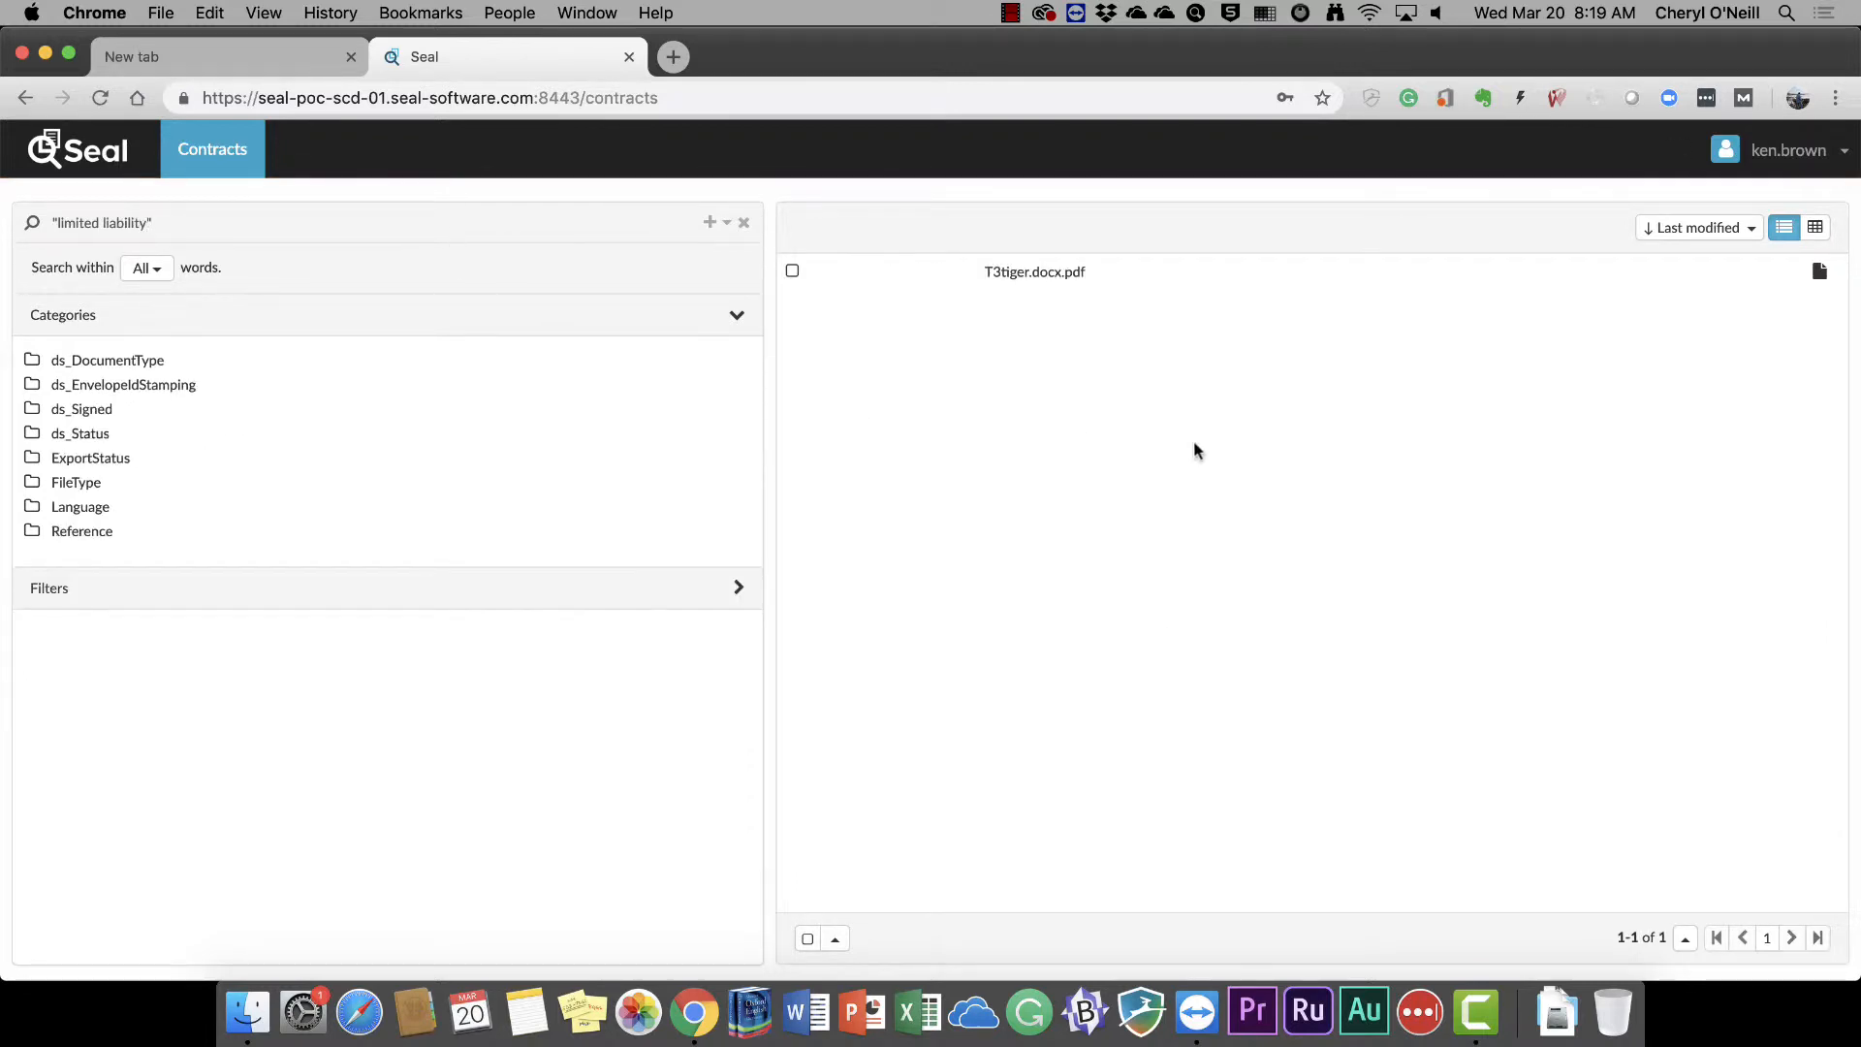
pyautogui.moveTo(1138, 282)
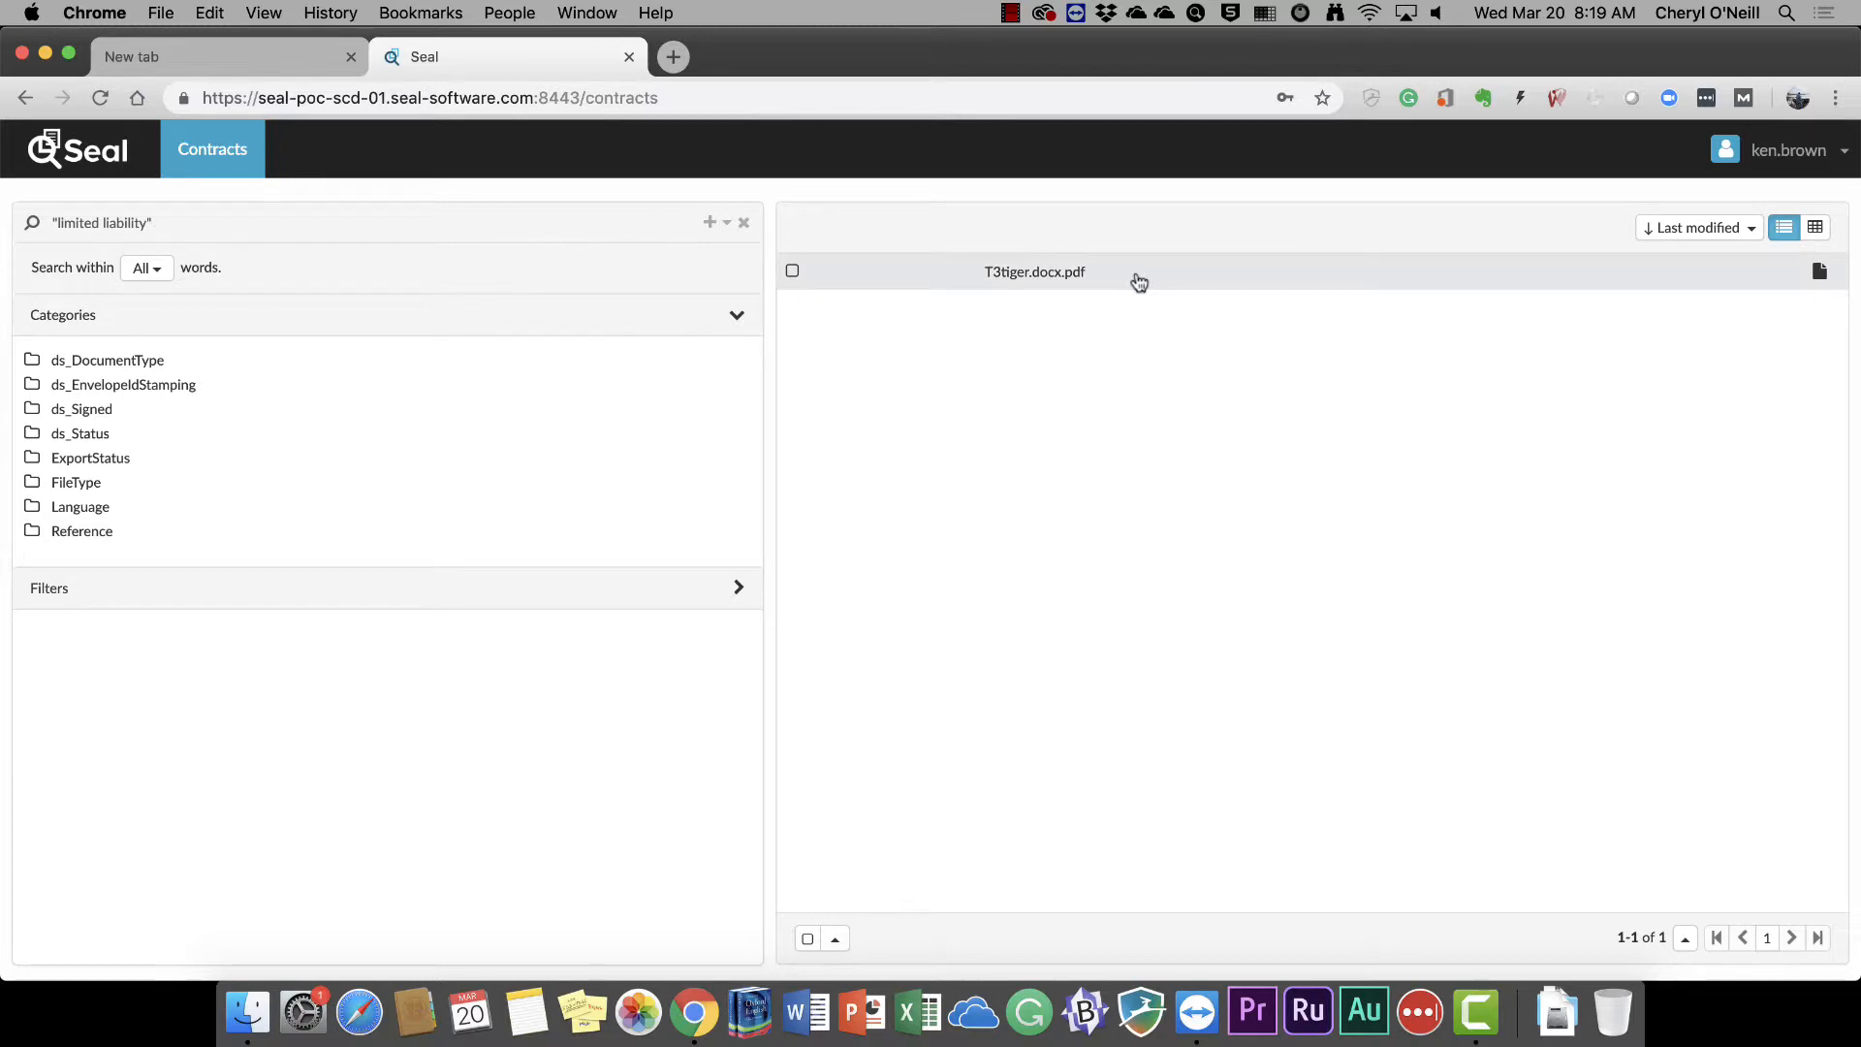
pyautogui.click(1035, 271)
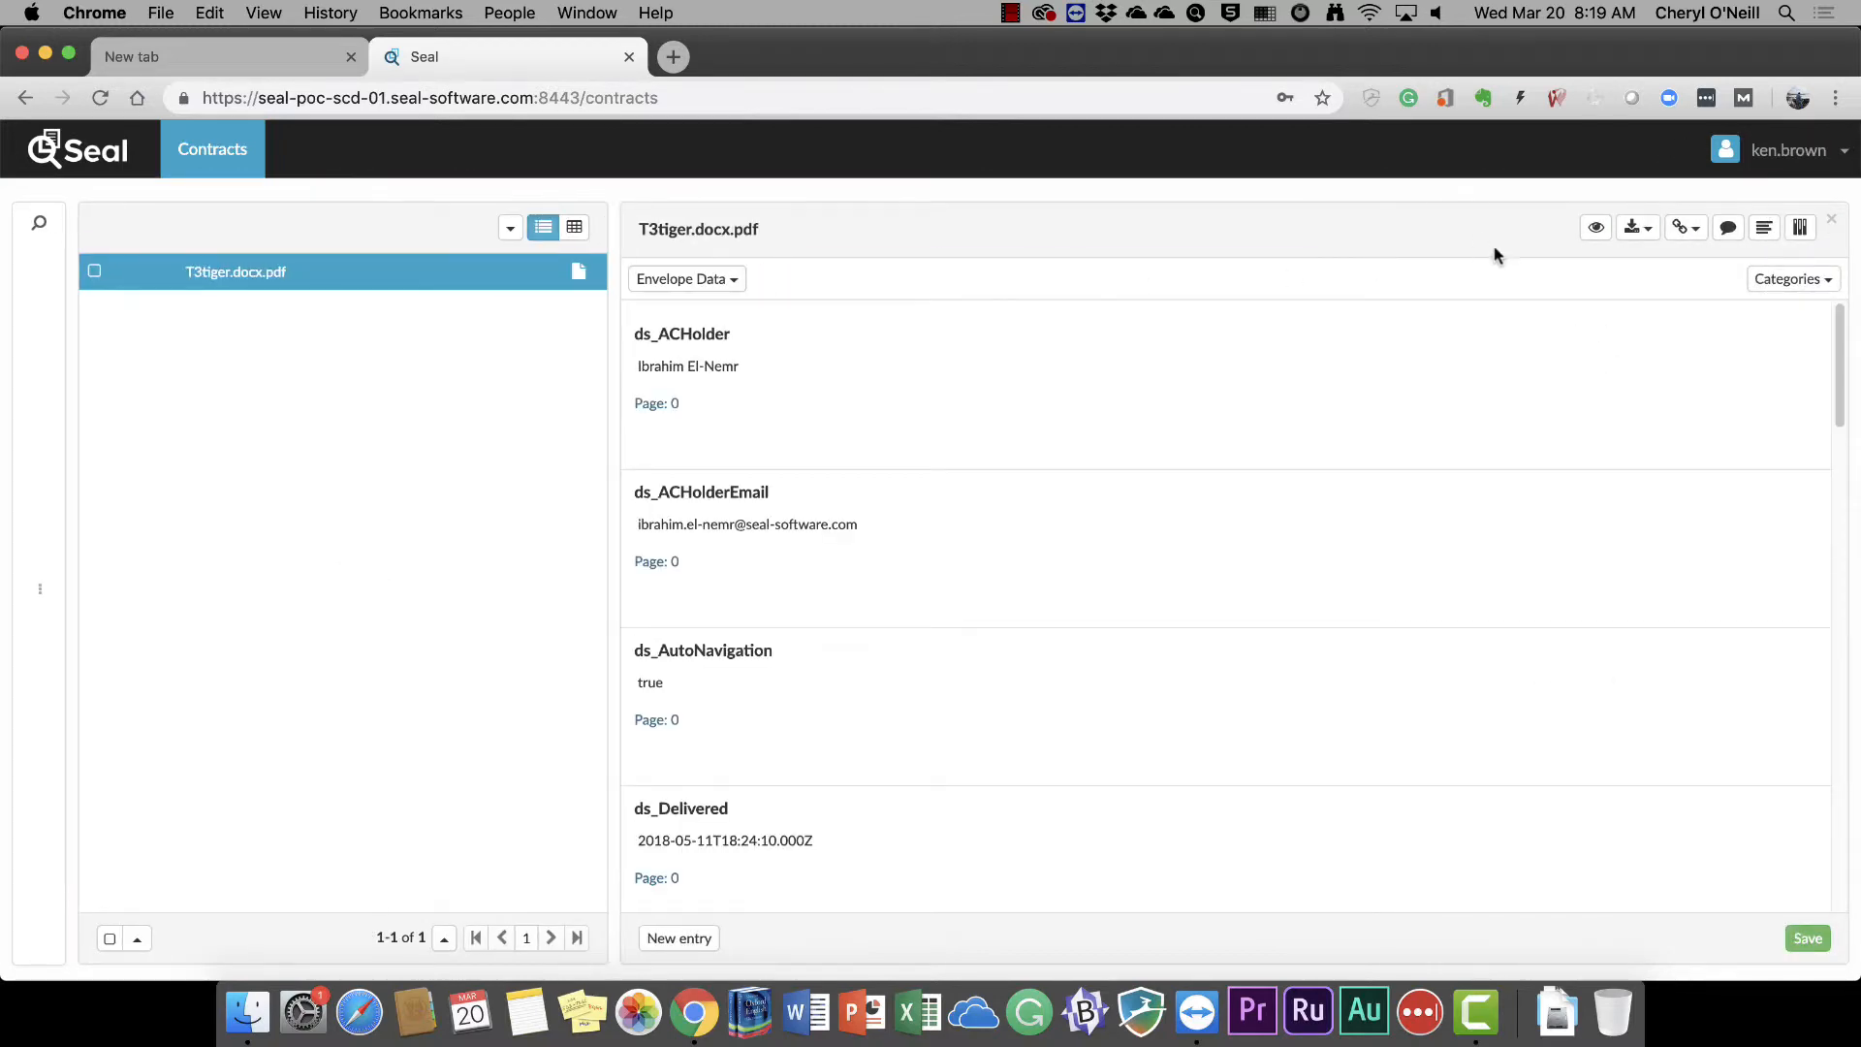
pyautogui.click(1594, 226)
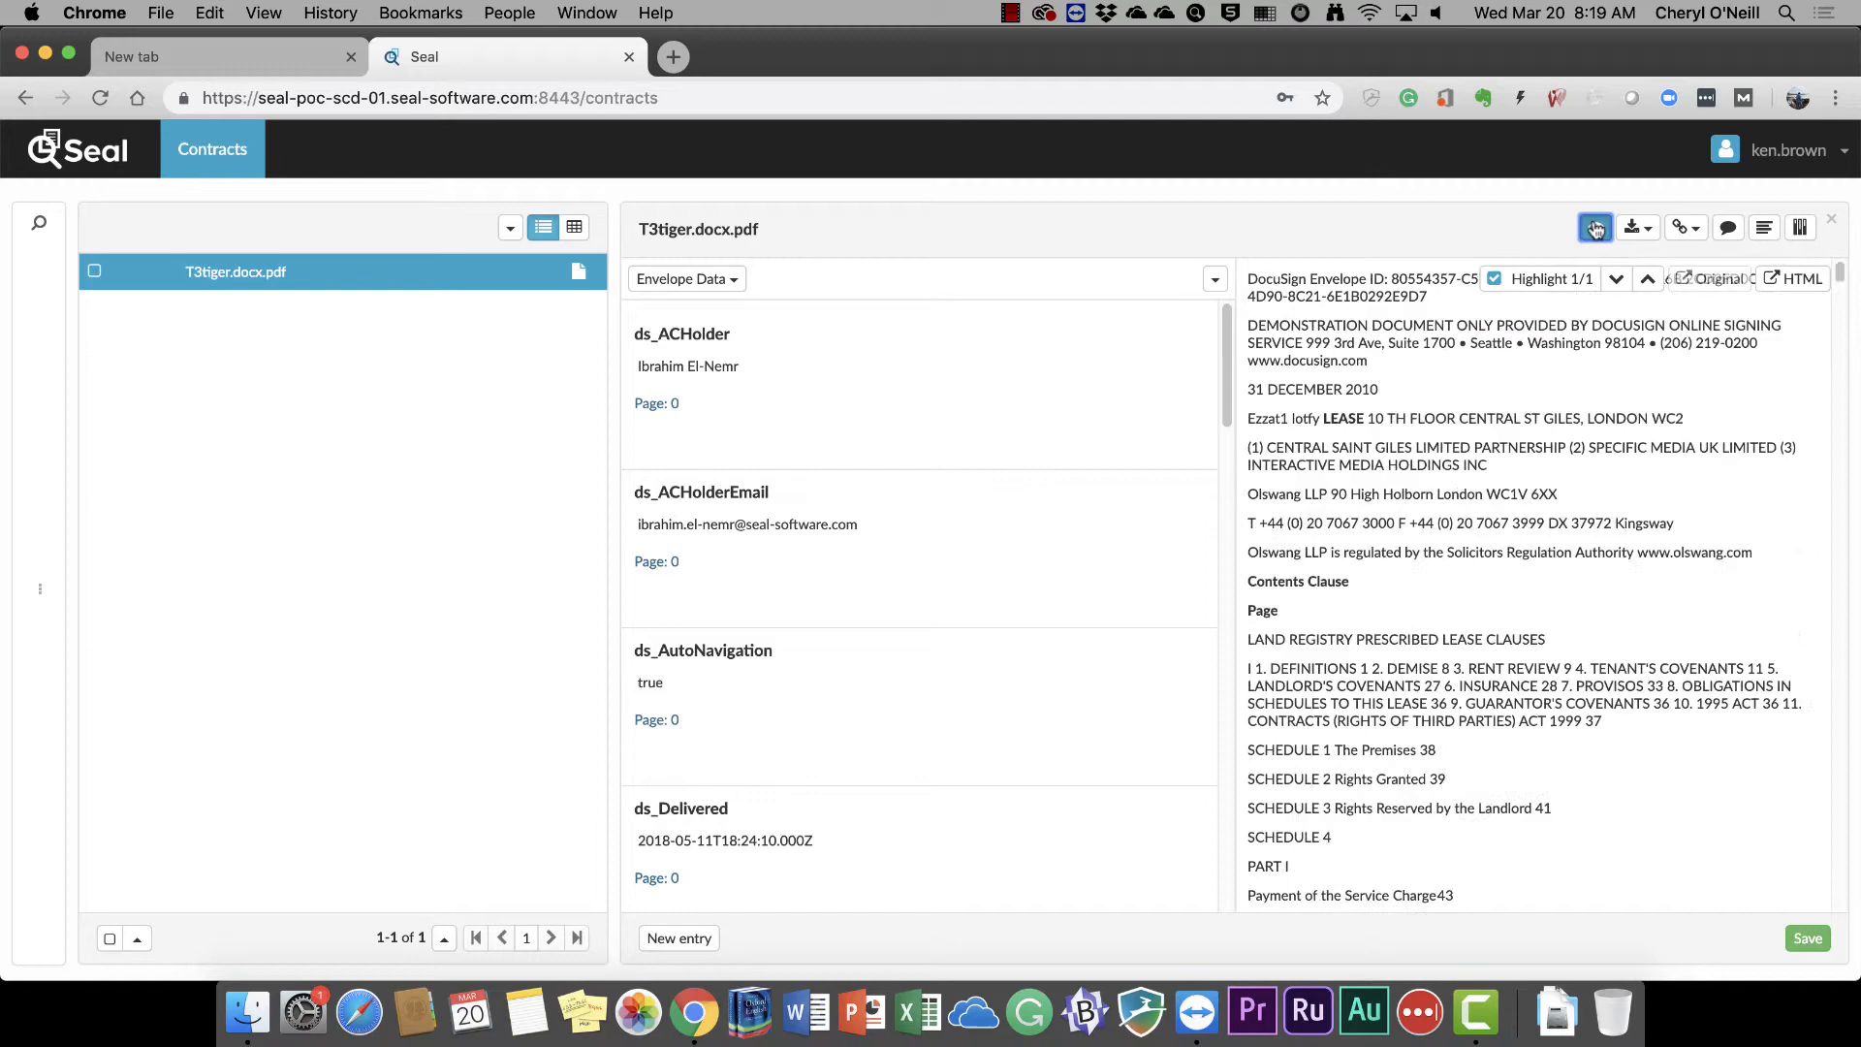